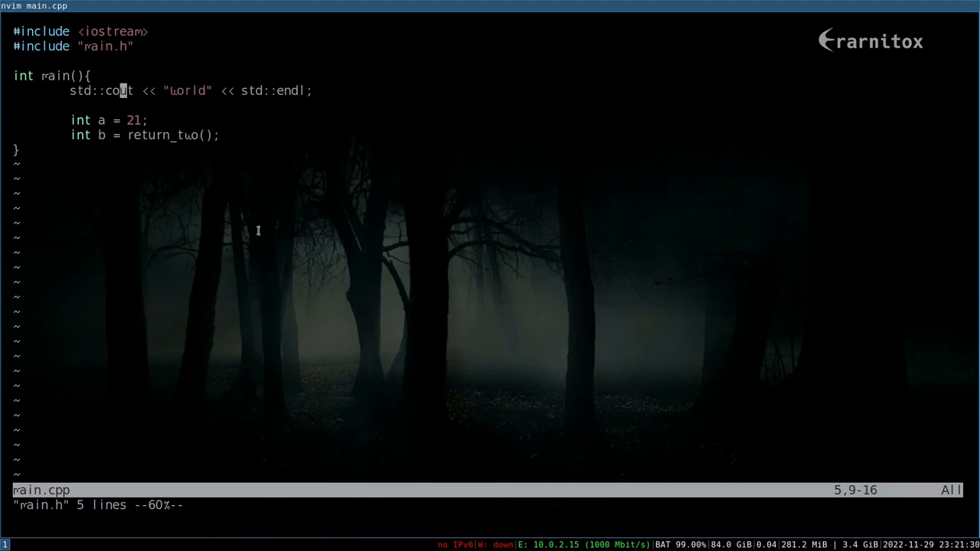
Step: Search main.cpp for occurrences of int
key(/)
text(:)
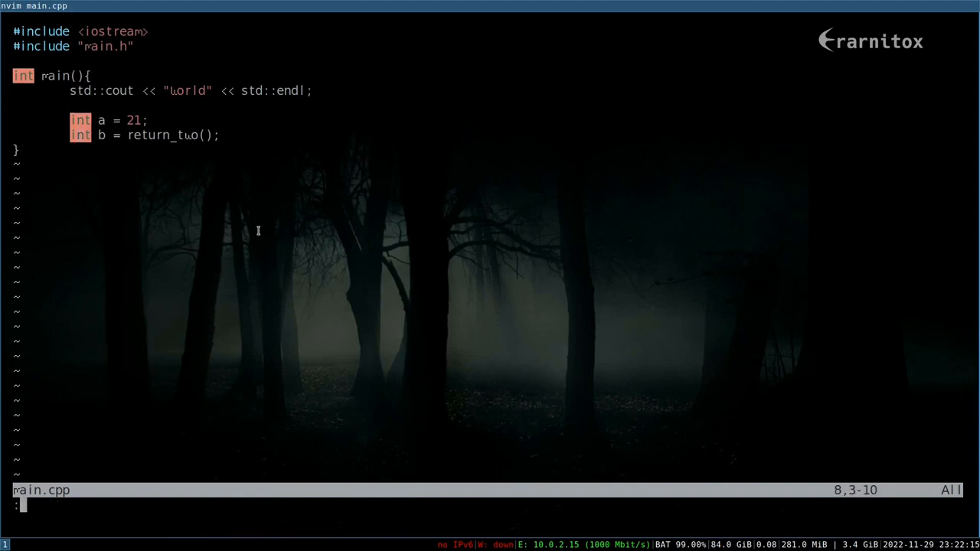
text(nohlsearch)
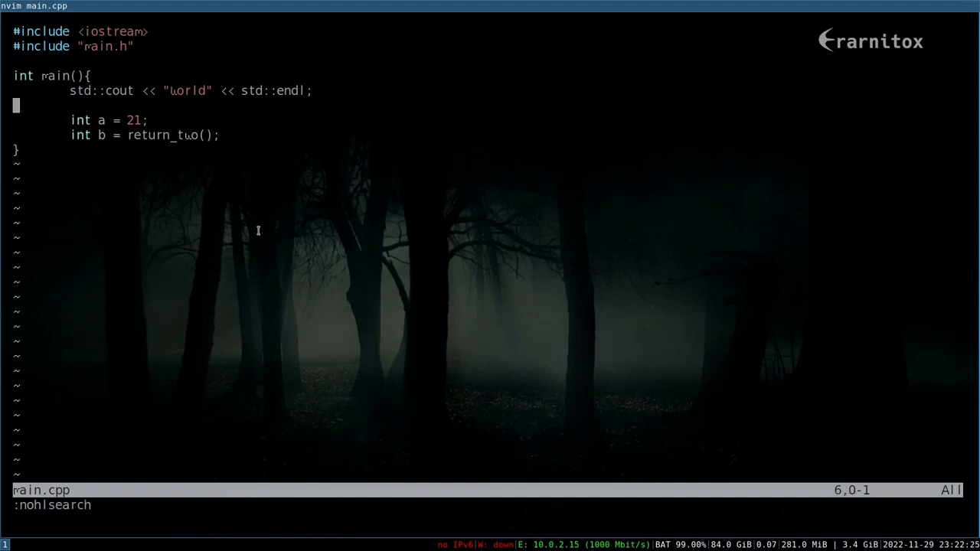
text(/in)
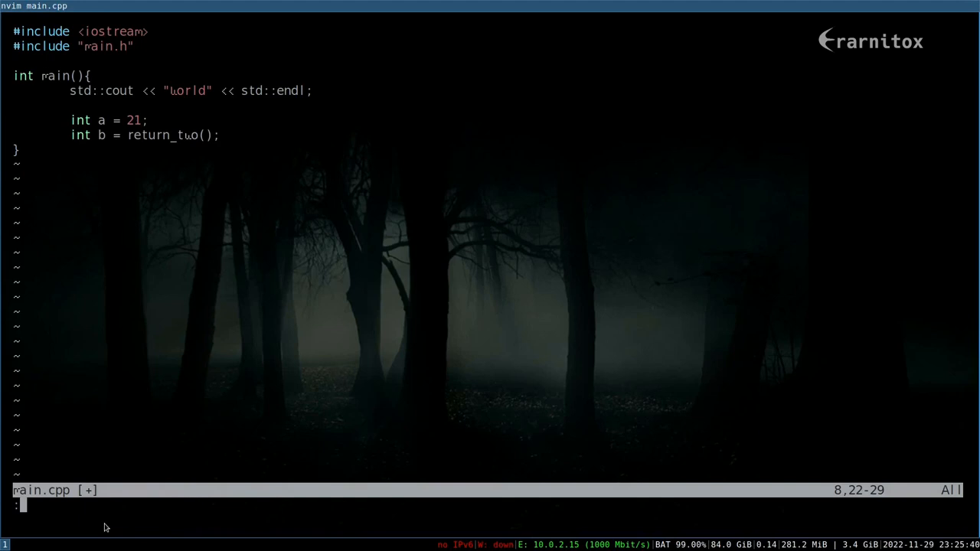
Step: Substitute every int with size_t throughout the file using :%s/int/size_t/g
text(%)
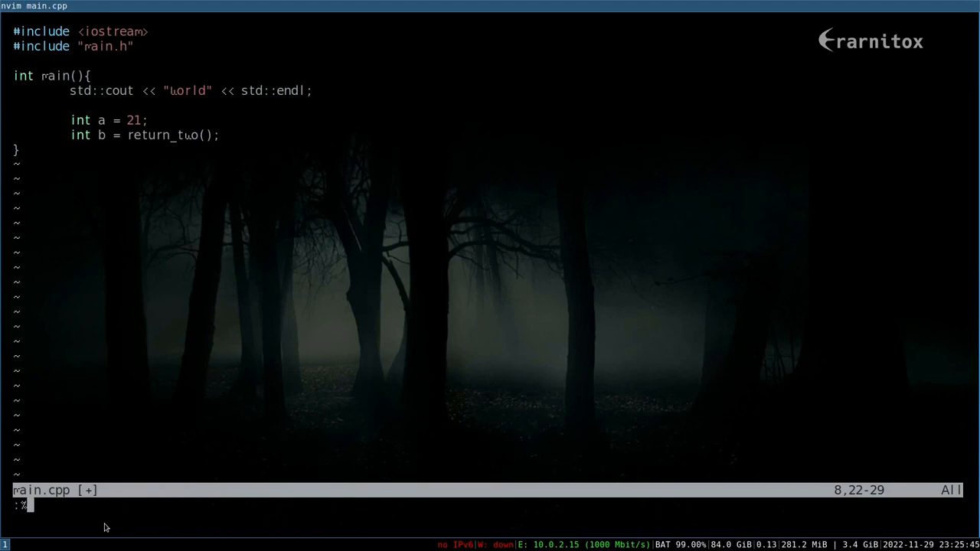
text(s)
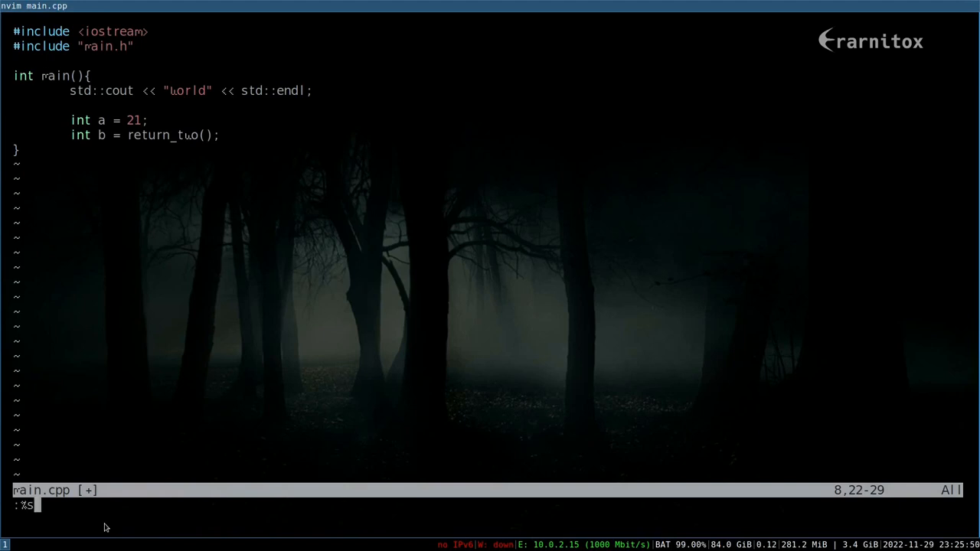
text(/int/)
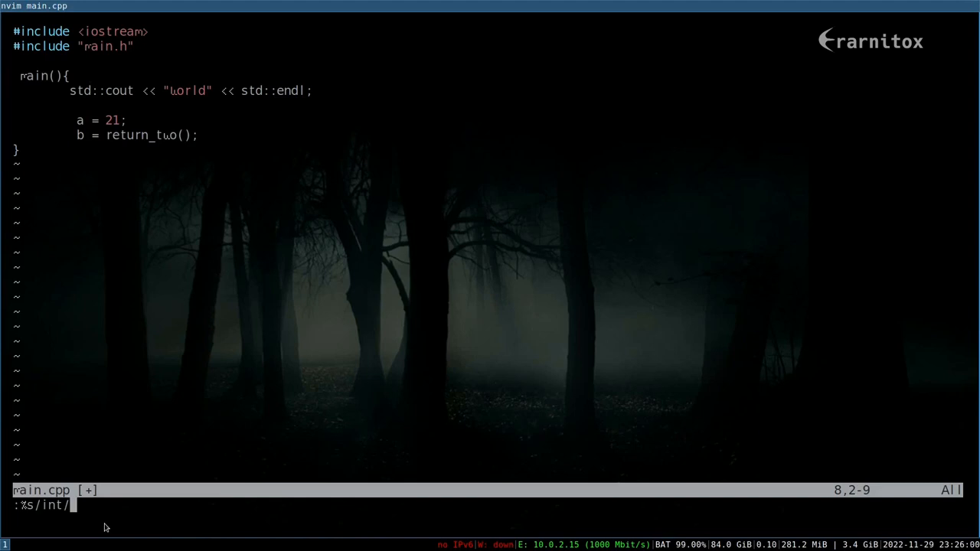
text(size_t)
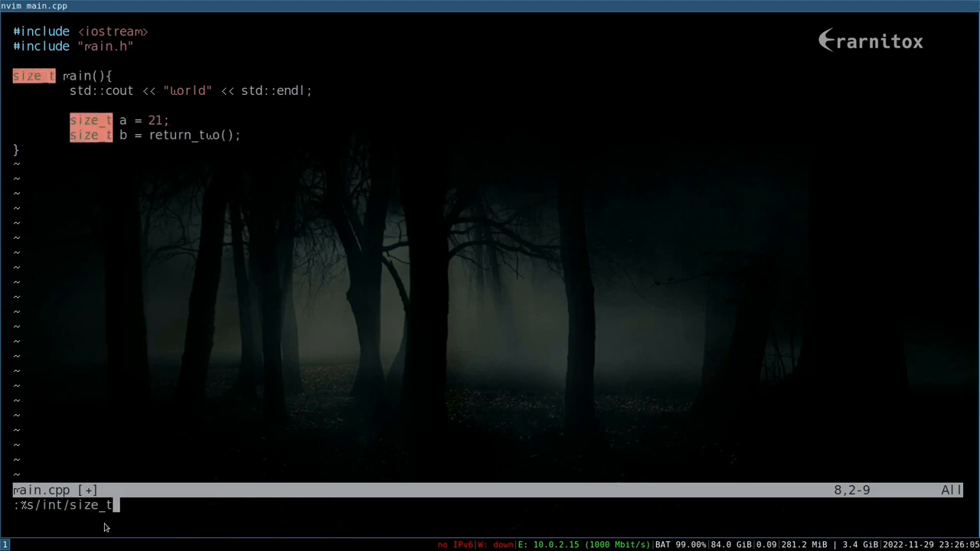
text(/g)
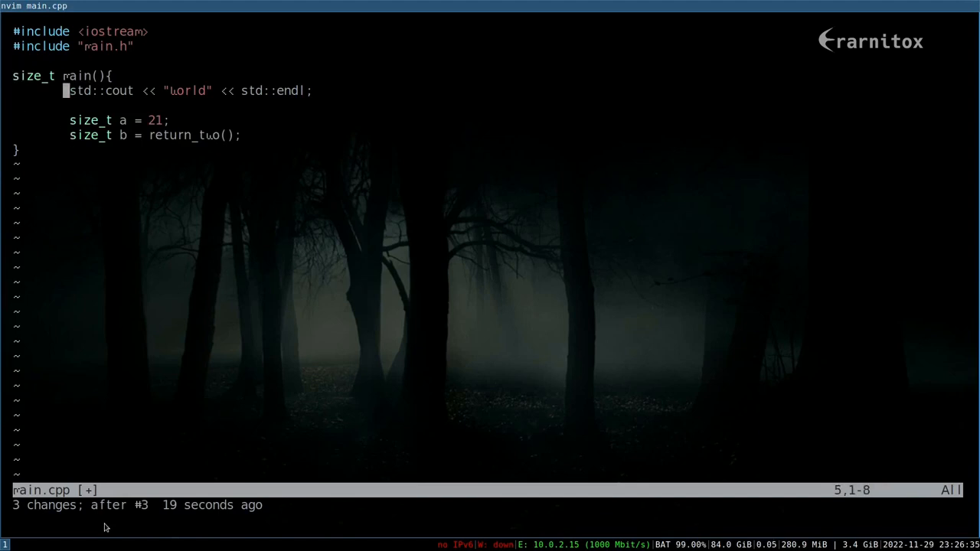
Step: Clear search highlighting with :nohl and open main.h in a vertical split
text(:nohlsearch)
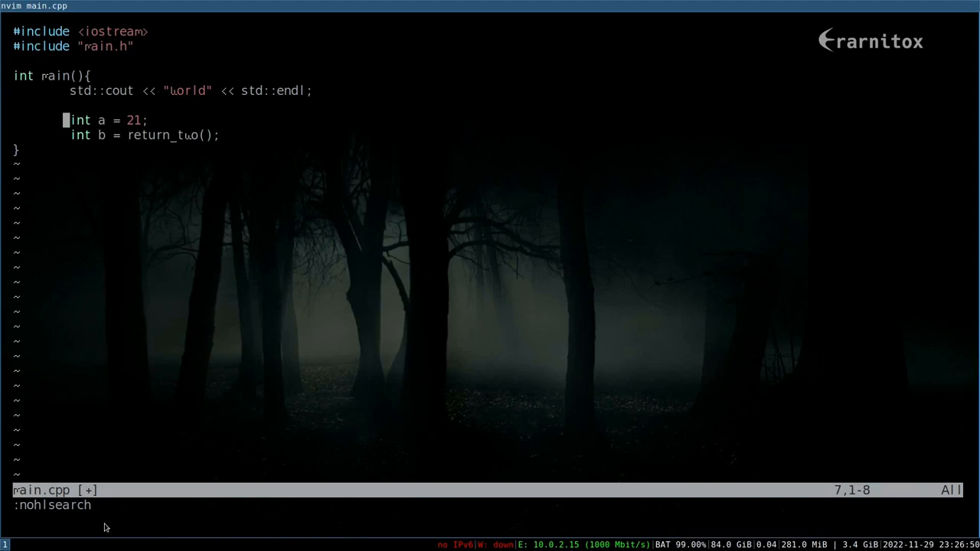
text(:vsplit)
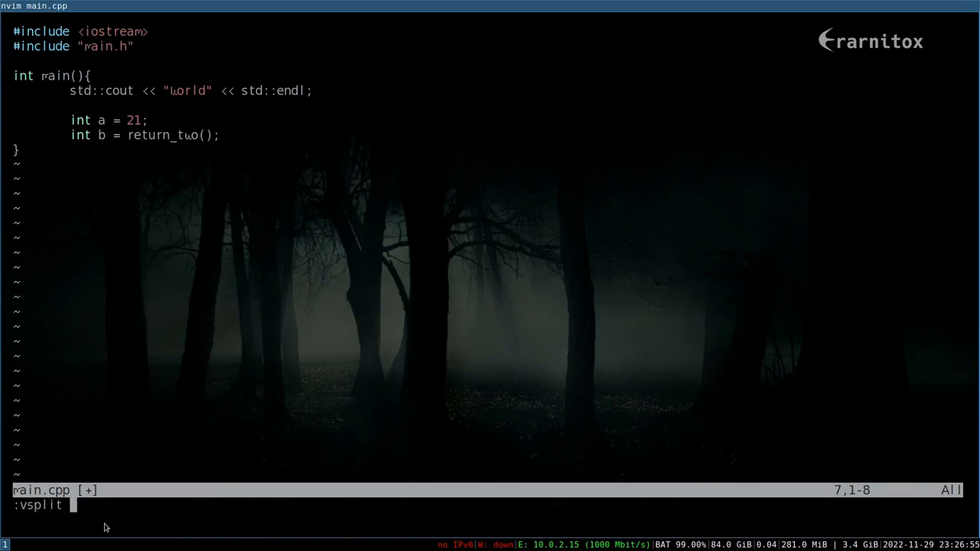
text(rai)
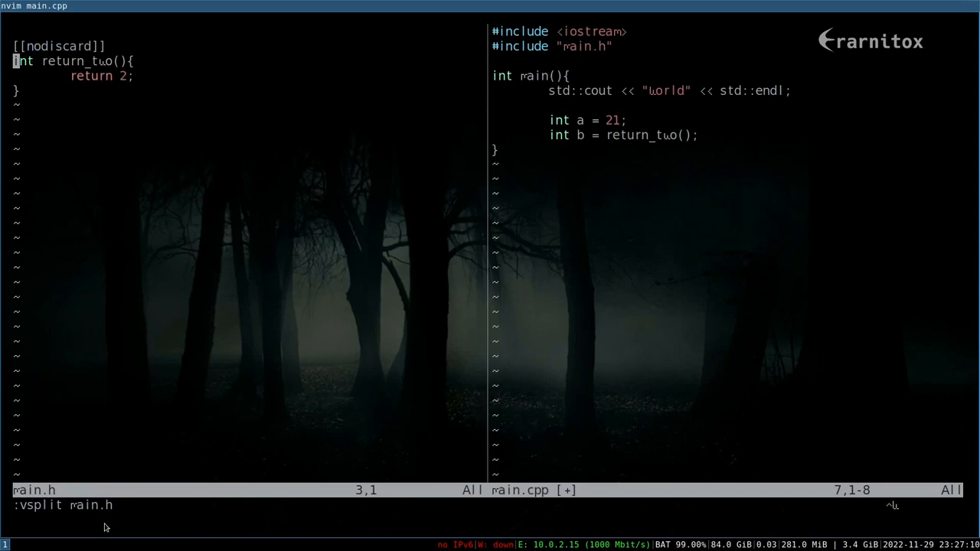
key(l)
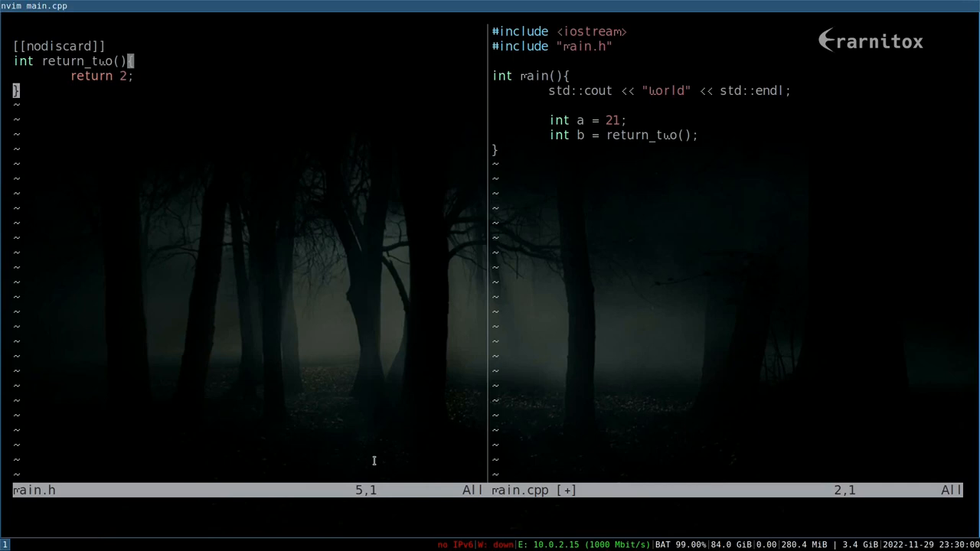
Step: Open a new header.h with :sp in a horizontal split above main.h
text(:split m)
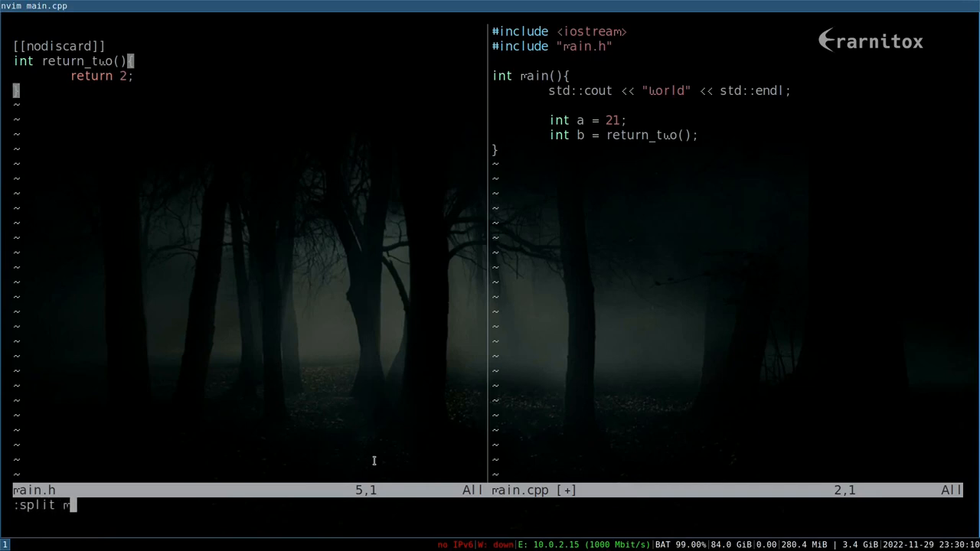
text(h)
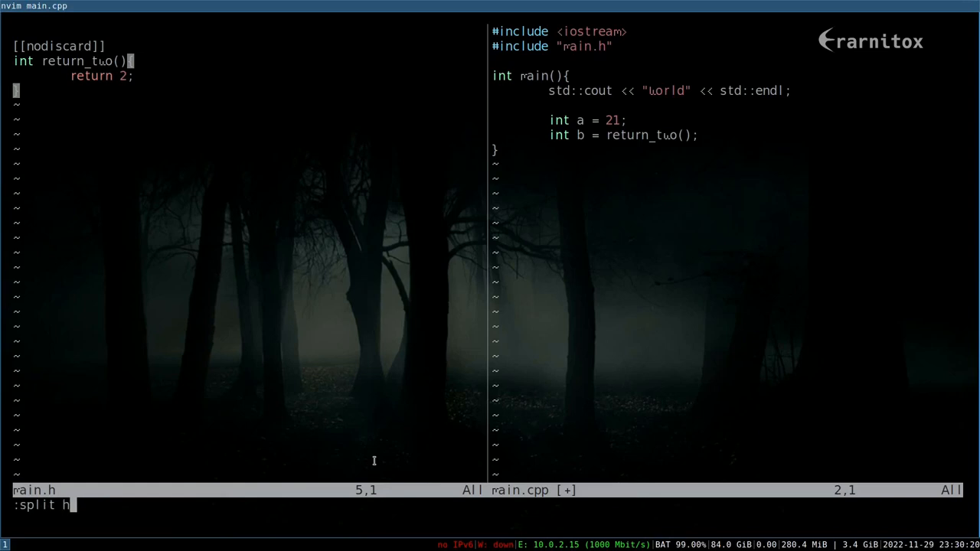
text(eader.h)
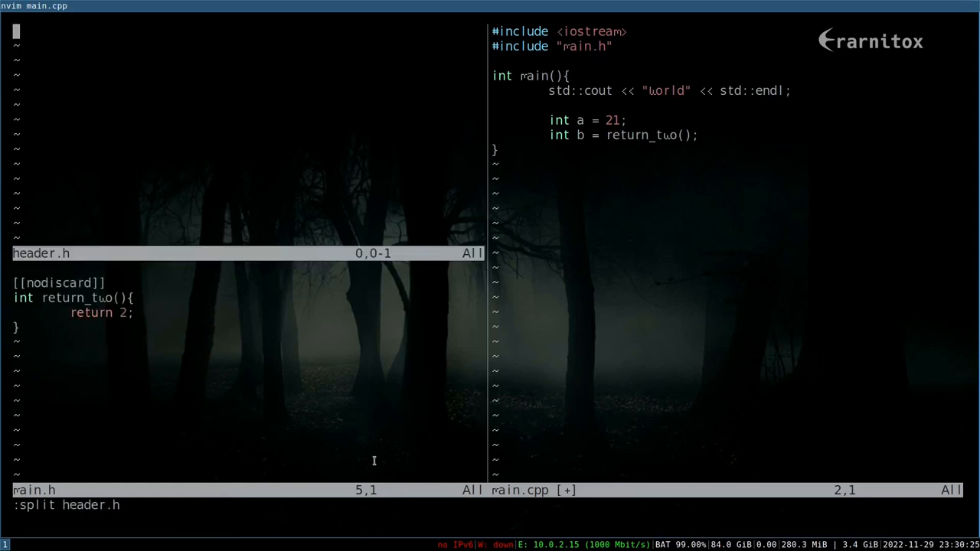